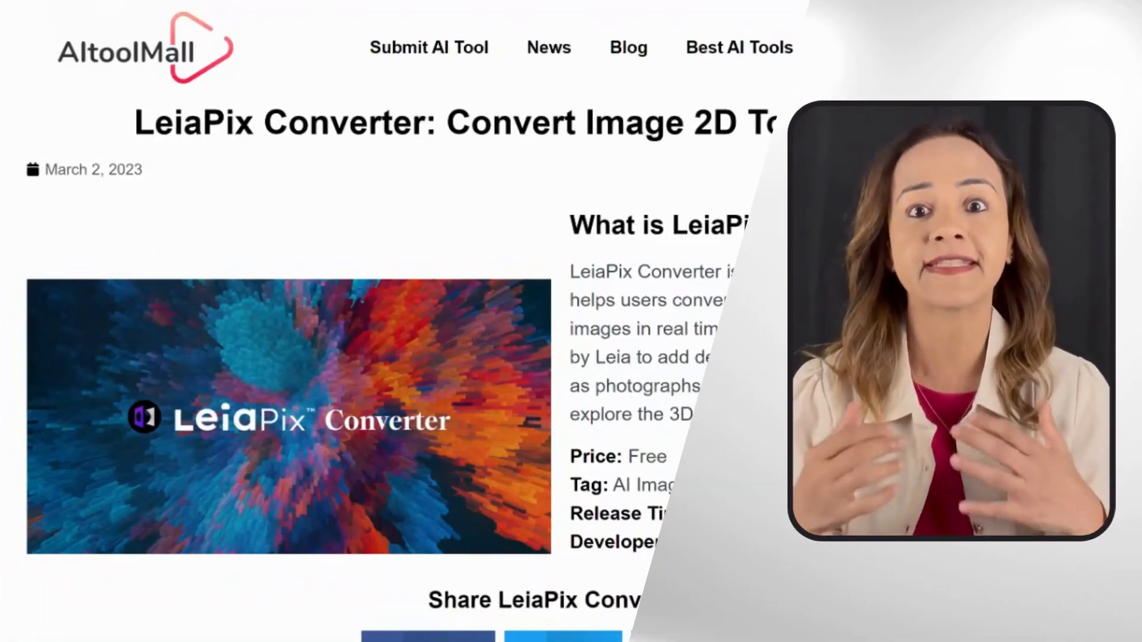
Step: Scroll down the AItoolMall LeiaPix Converter article toward the website link
scroll(down, 3)
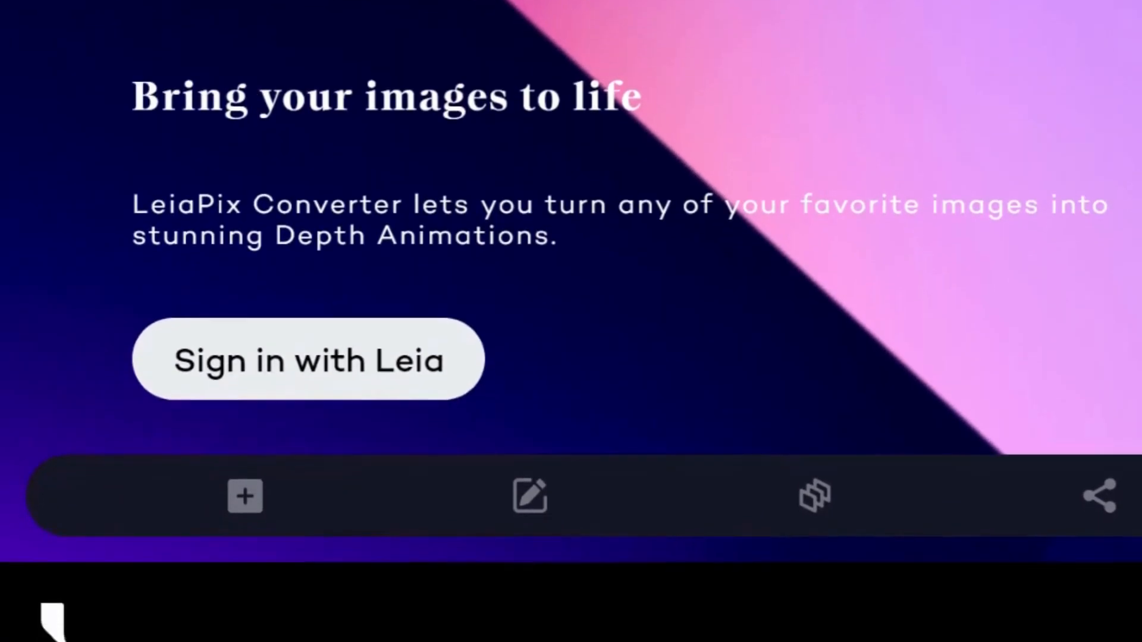
Step: Scroll down the LeiaPix Converter landing page
scroll(down, 3)
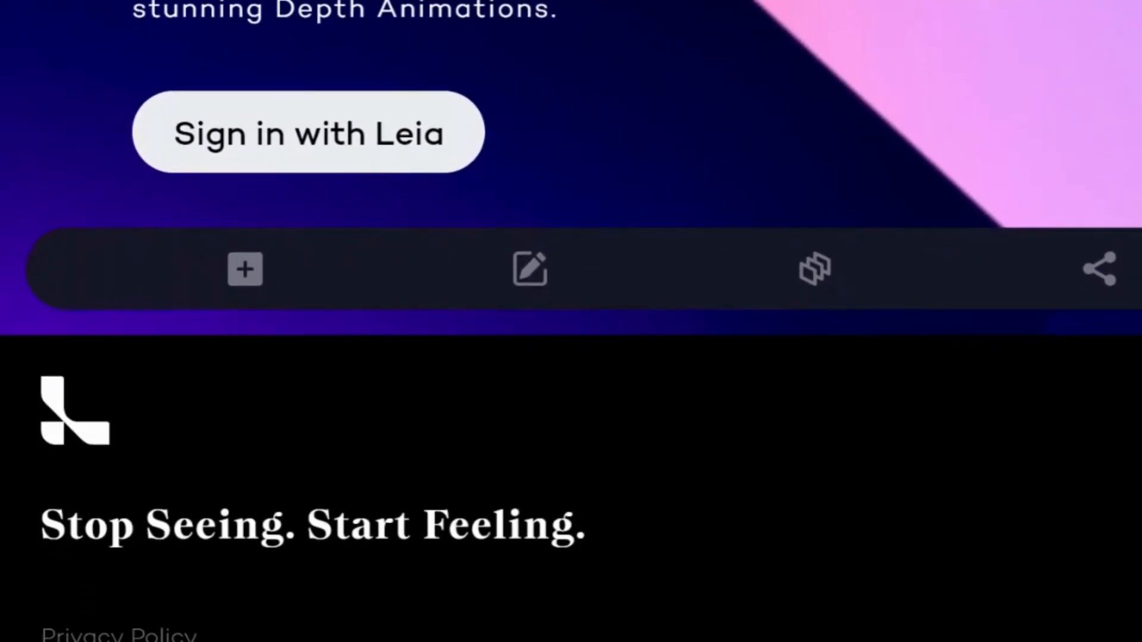
scroll(down, 3)
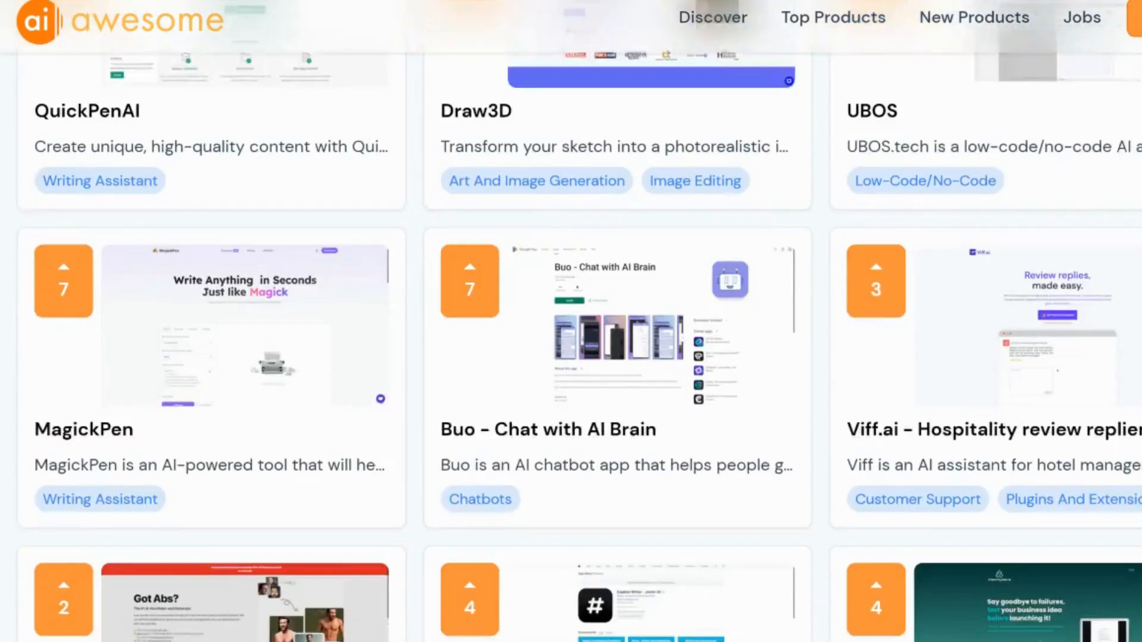
Step: Scroll through the AI Awesome tool grid down to the March 2023 listings
scroll(down, 3)
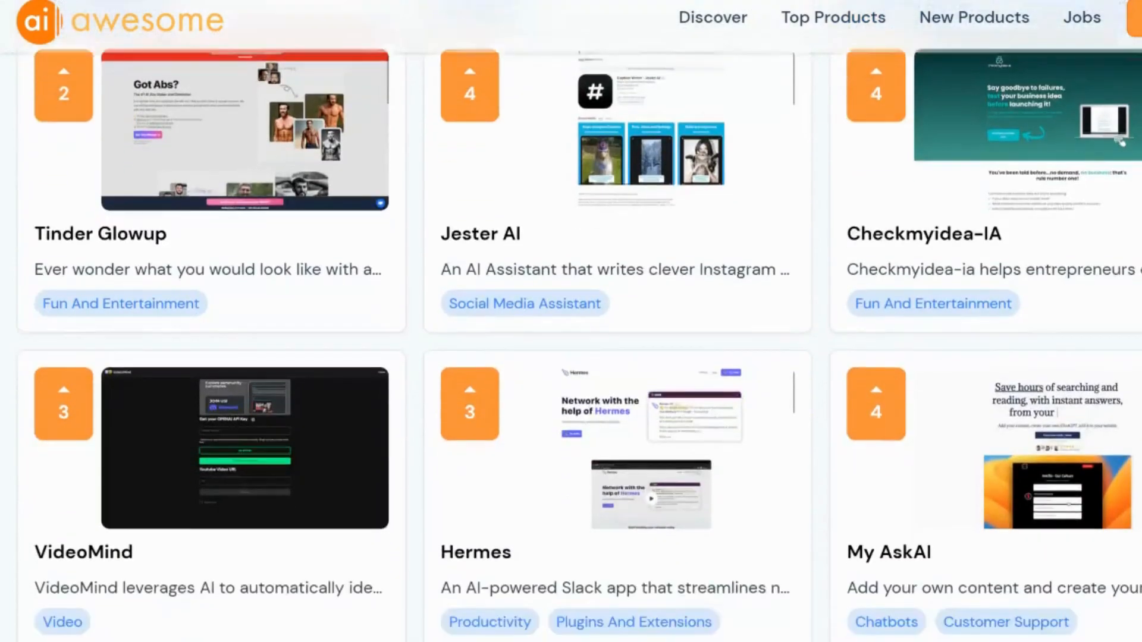
scroll(down, 3)
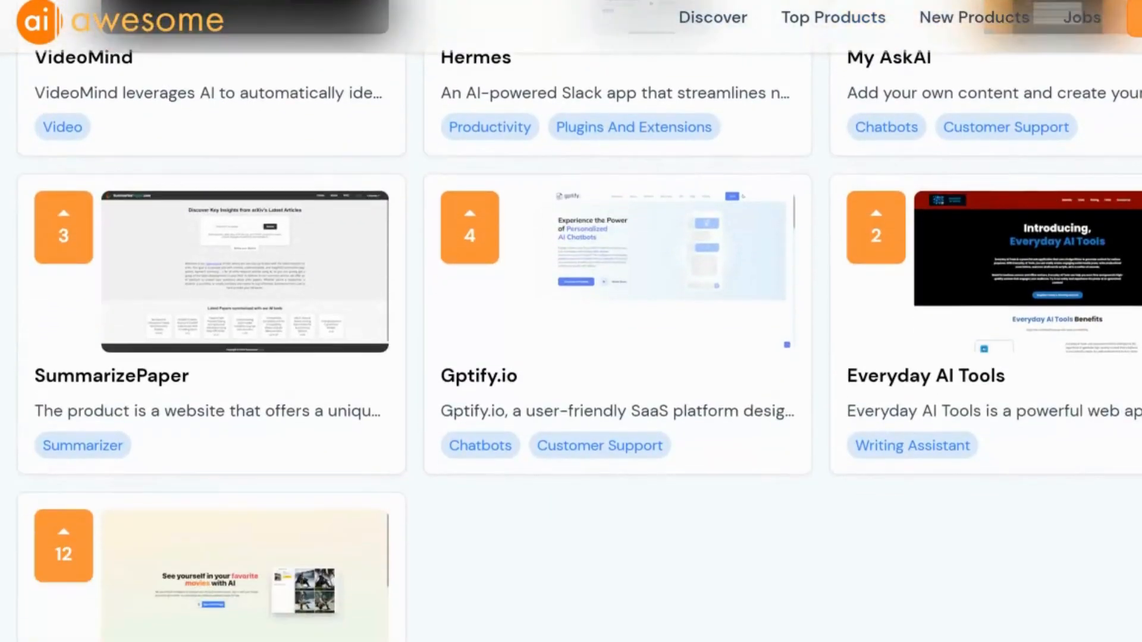
scroll(down, 3)
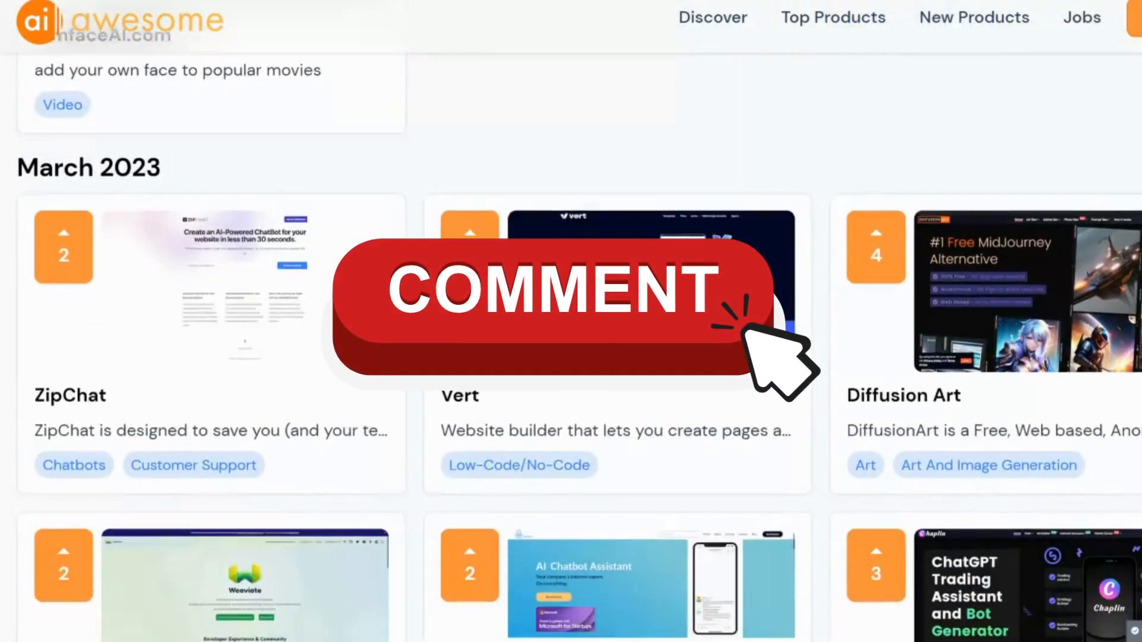
scroll(down, 3)
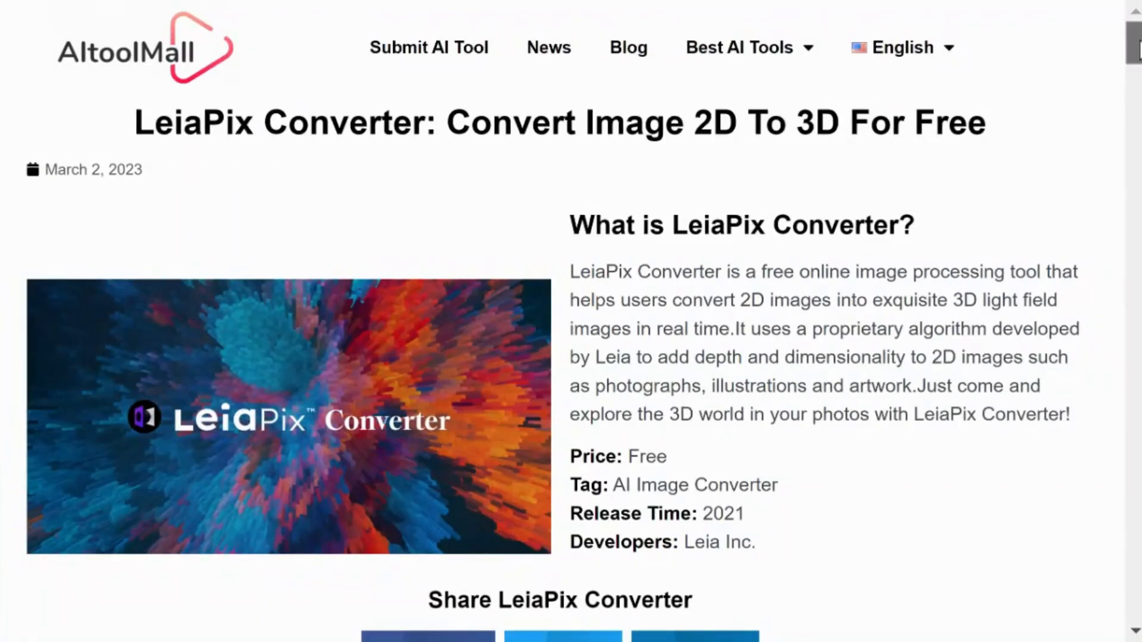
Step: Scroll the article to the 'How to use LeiaPix Converter?' steps and YouTube tutorial
scroll(down, 3)
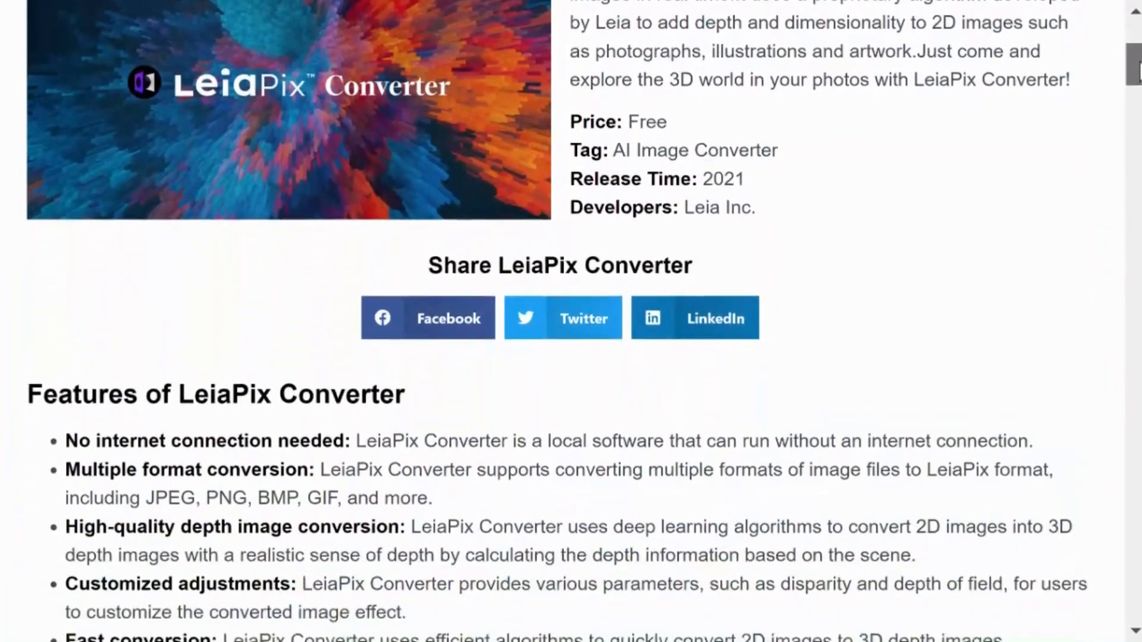
scroll(down, 3)
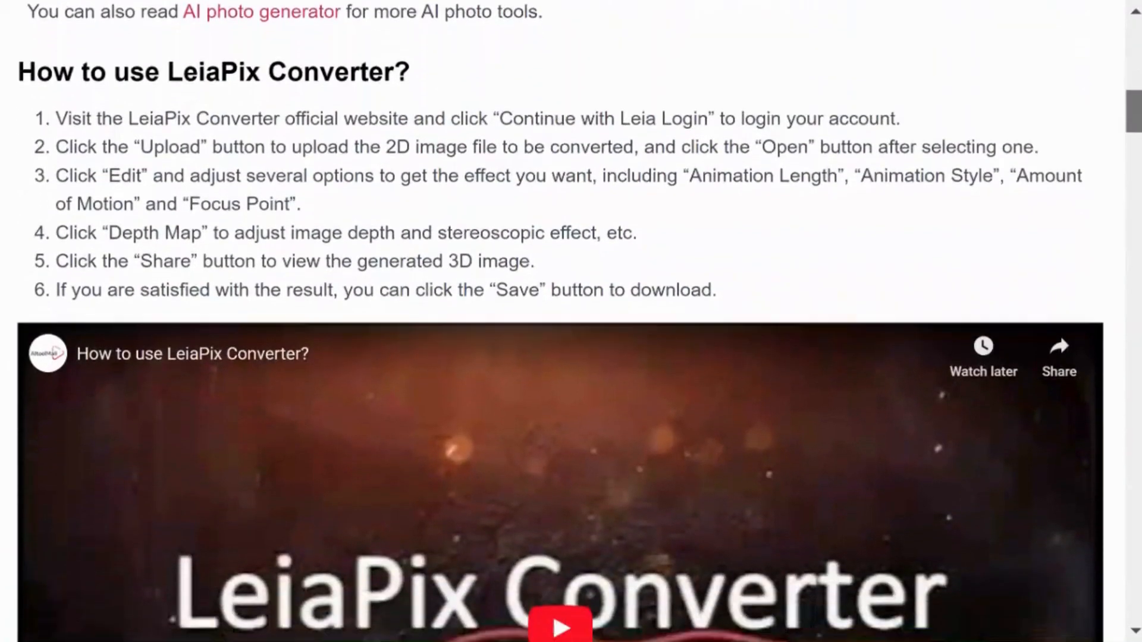
scroll(down, 3)
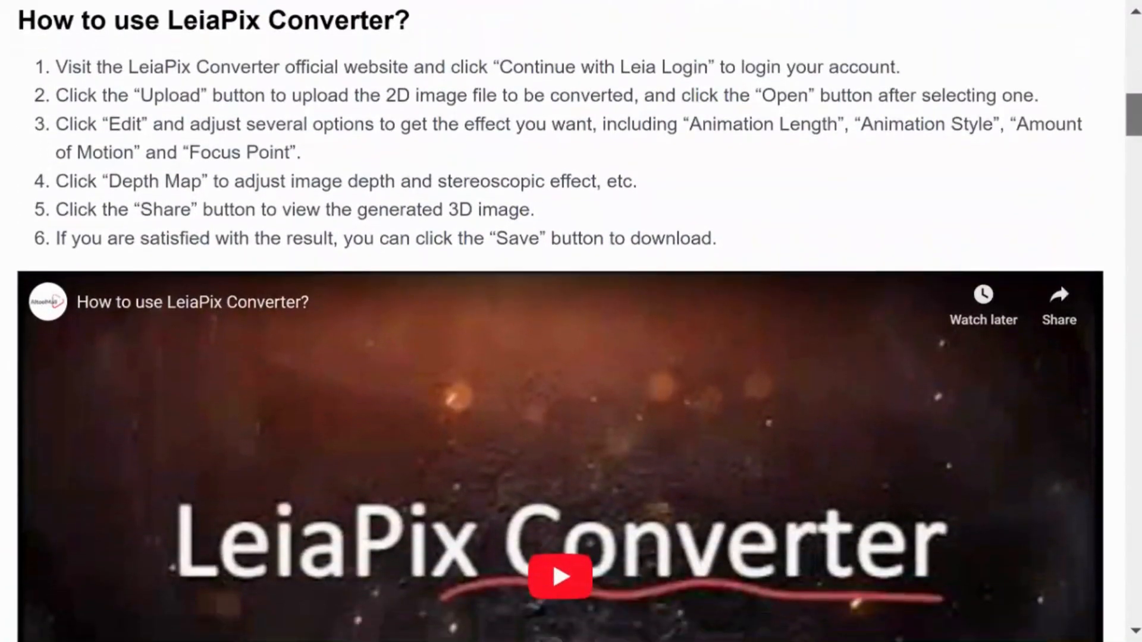
scroll(down, 3)
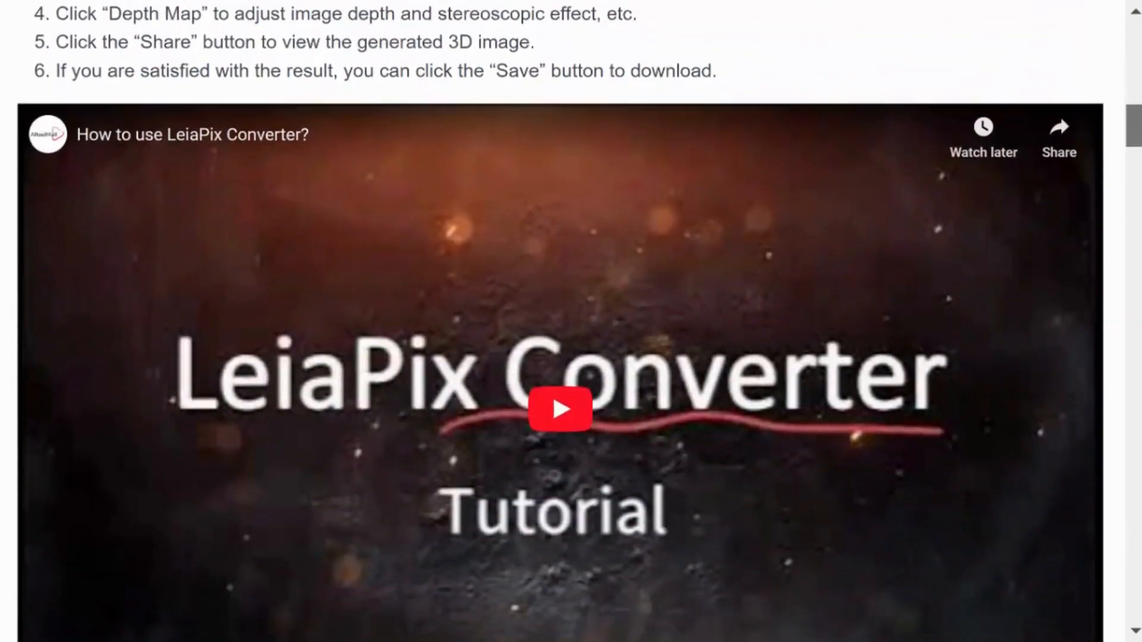
scroll(down, 3)
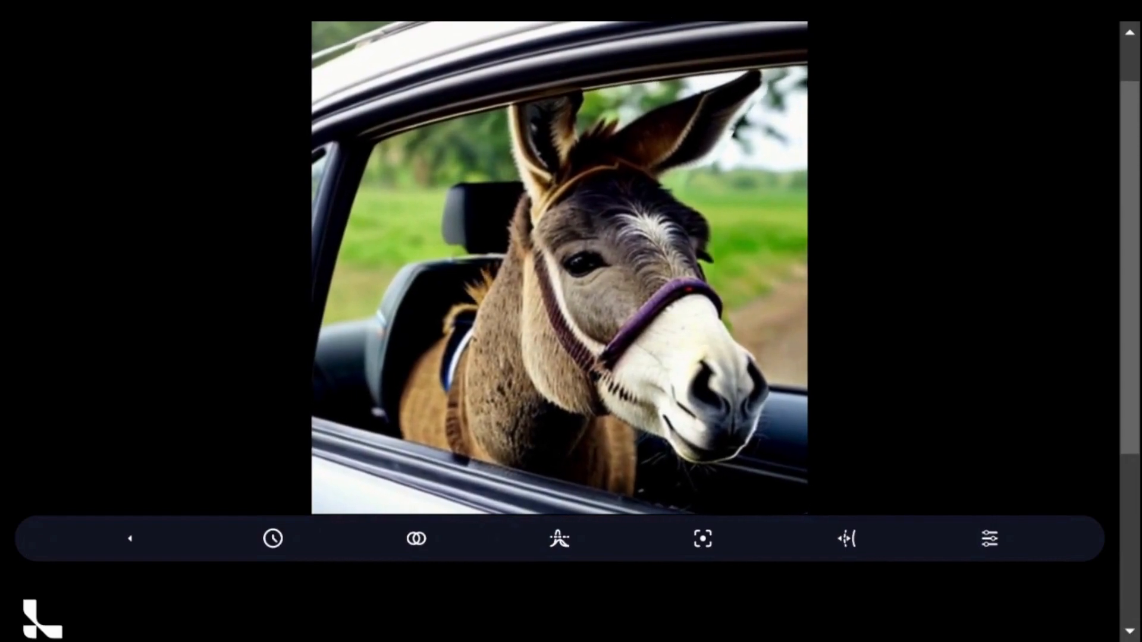
Step: Choose a 4-second animation length and show the animation style options
click(273, 539)
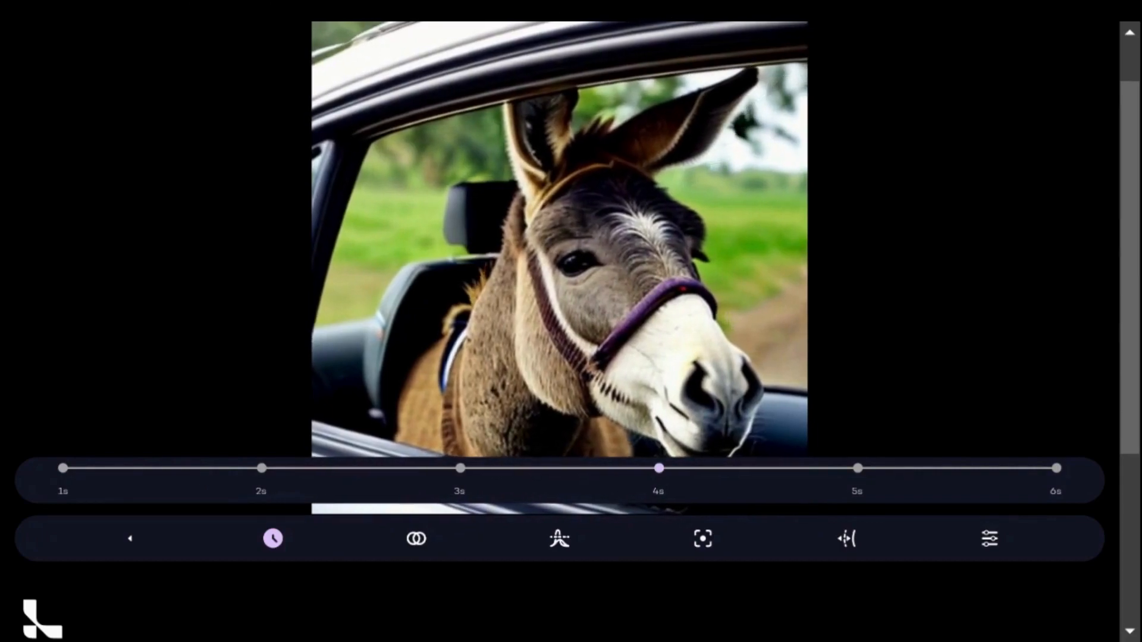
click(417, 539)
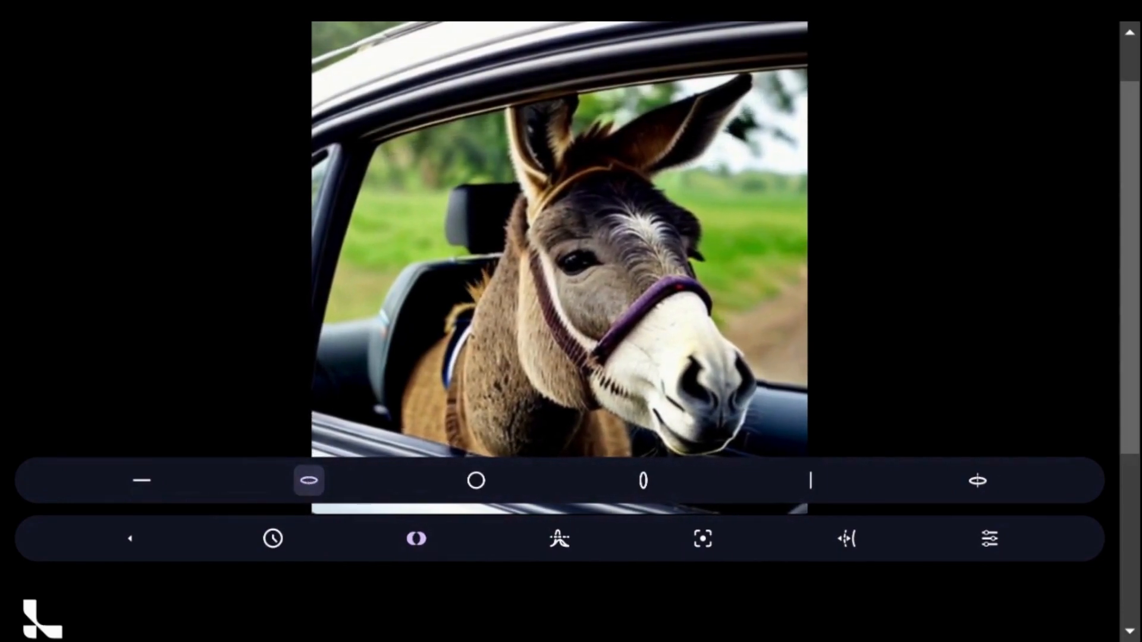
Step: Try the circle animation style, then switch to the vertical style
click(476, 481)
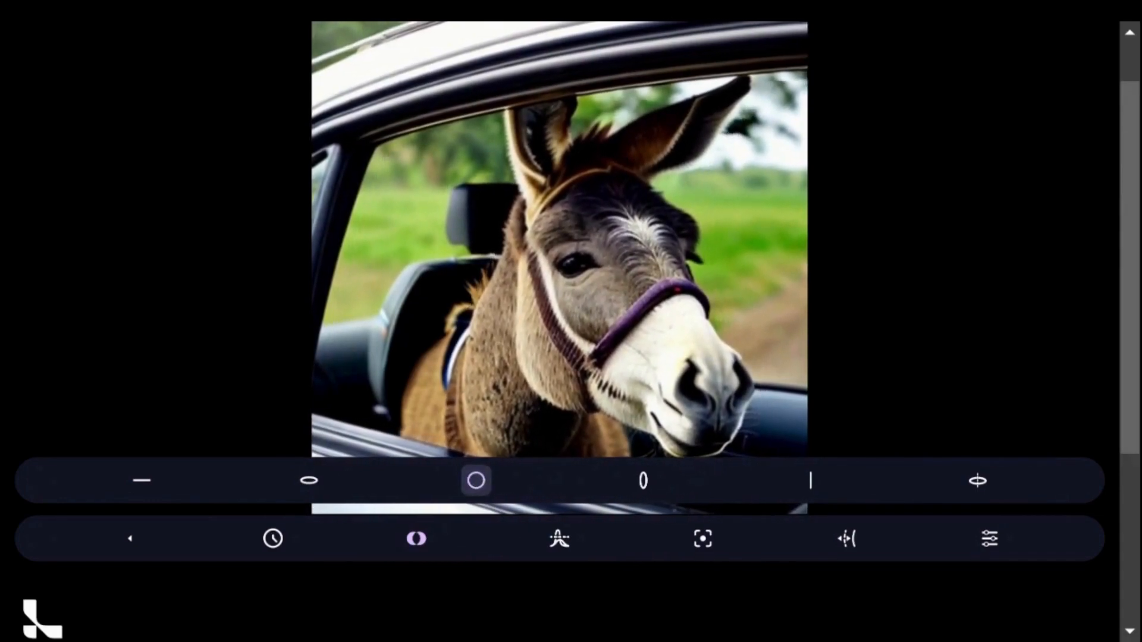
click(642, 480)
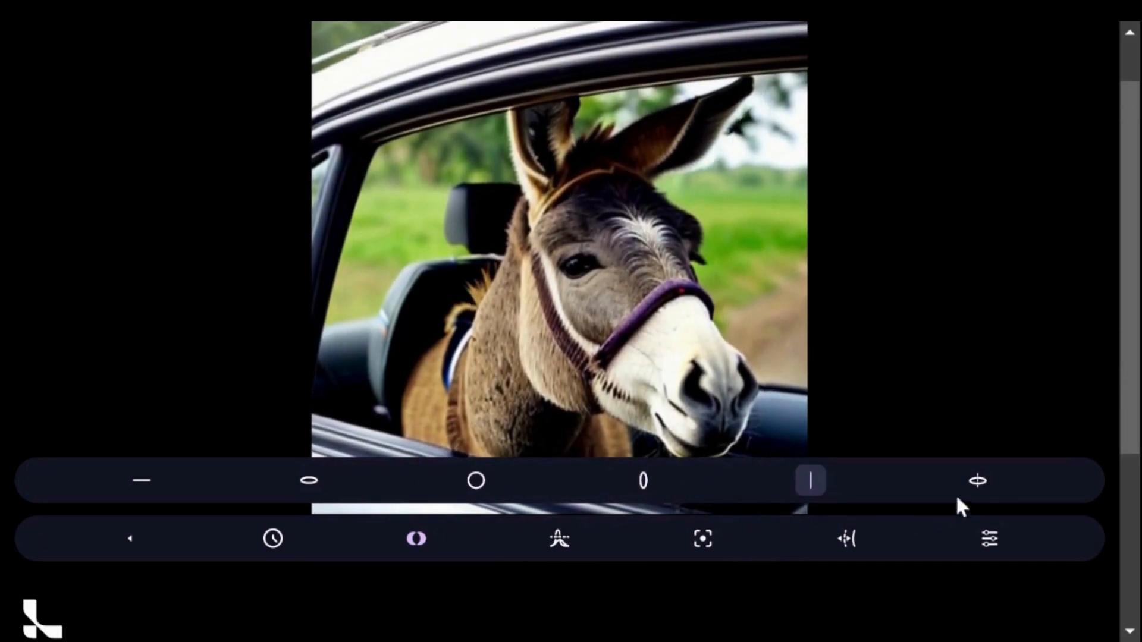
click(977, 480)
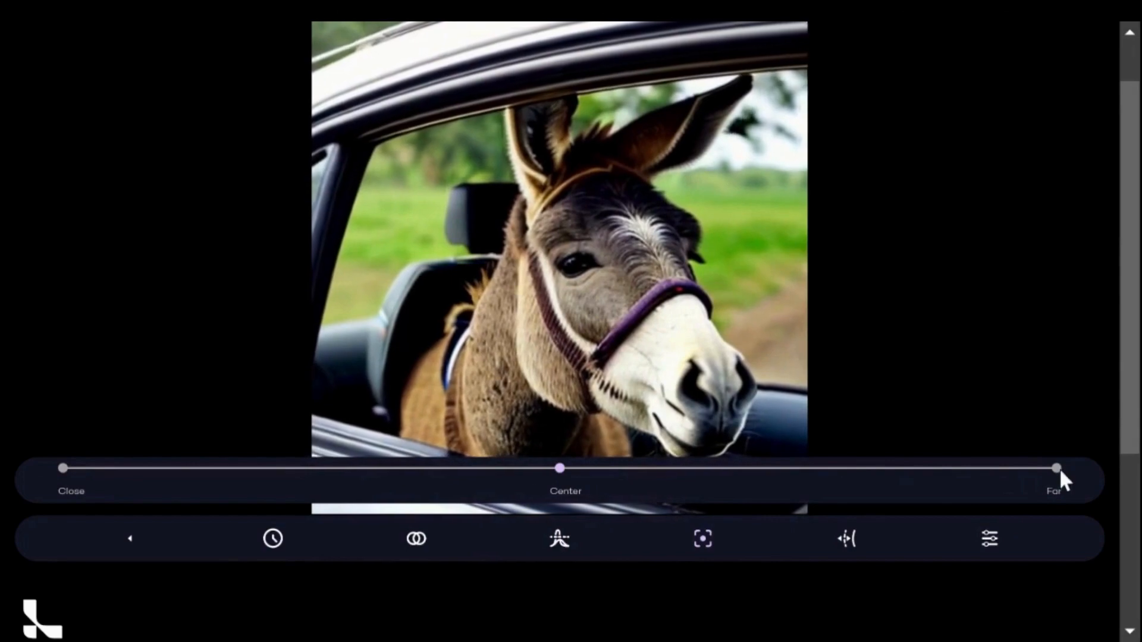
Step: Set the focus point to Far and adjust the X Amplitude motion slider
click(846, 539)
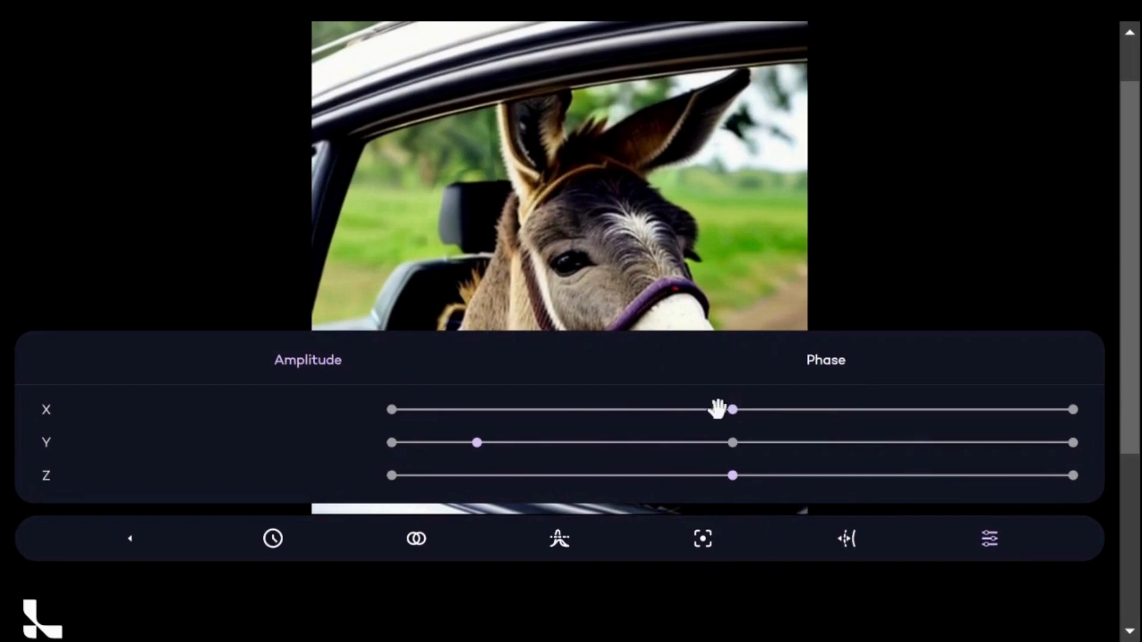
drag(732, 409, 619, 409)
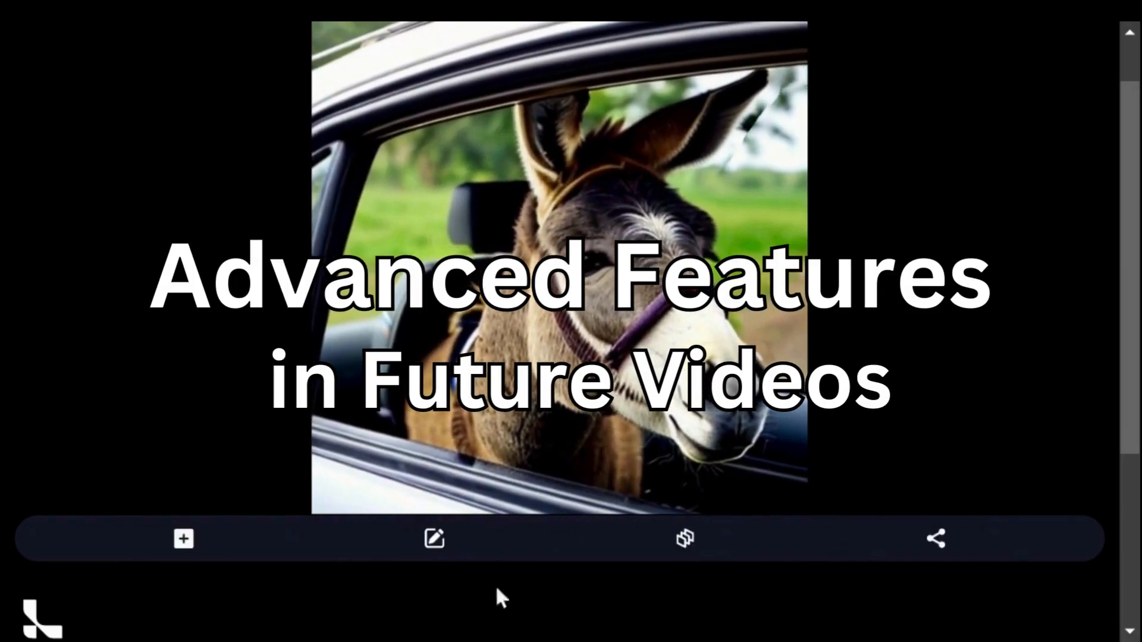
Step: Inspect the donkey's depth map editor, then exit back to the animation
click(434, 538)
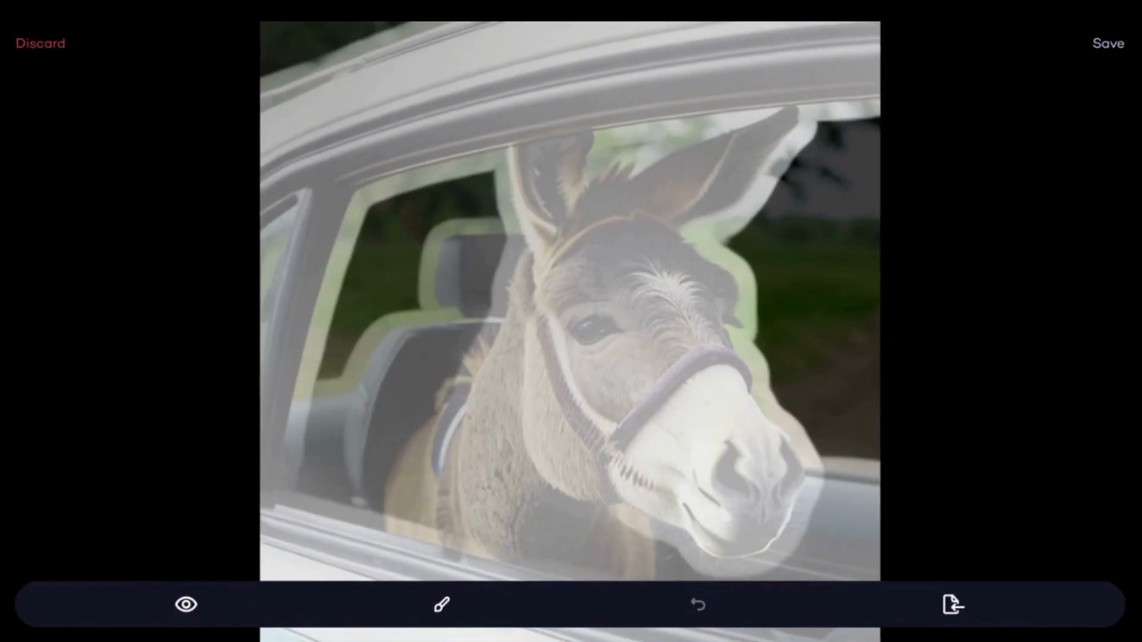
click(185, 604)
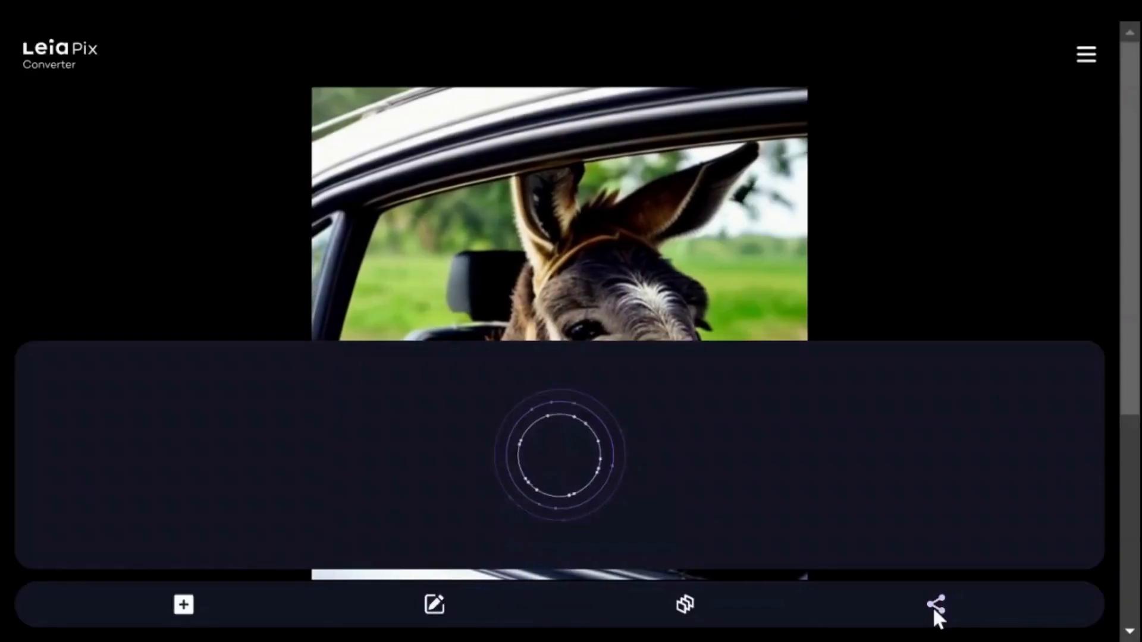
Step: Open the Share page and save the rendered donkey animation as MP4
click(935, 603)
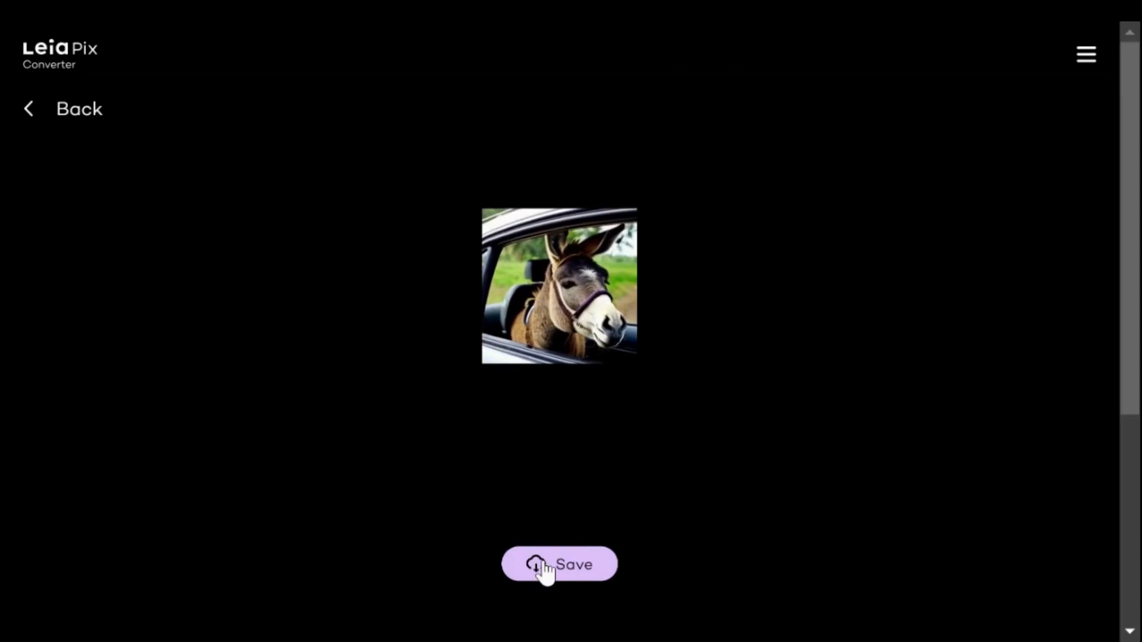
click(559, 564)
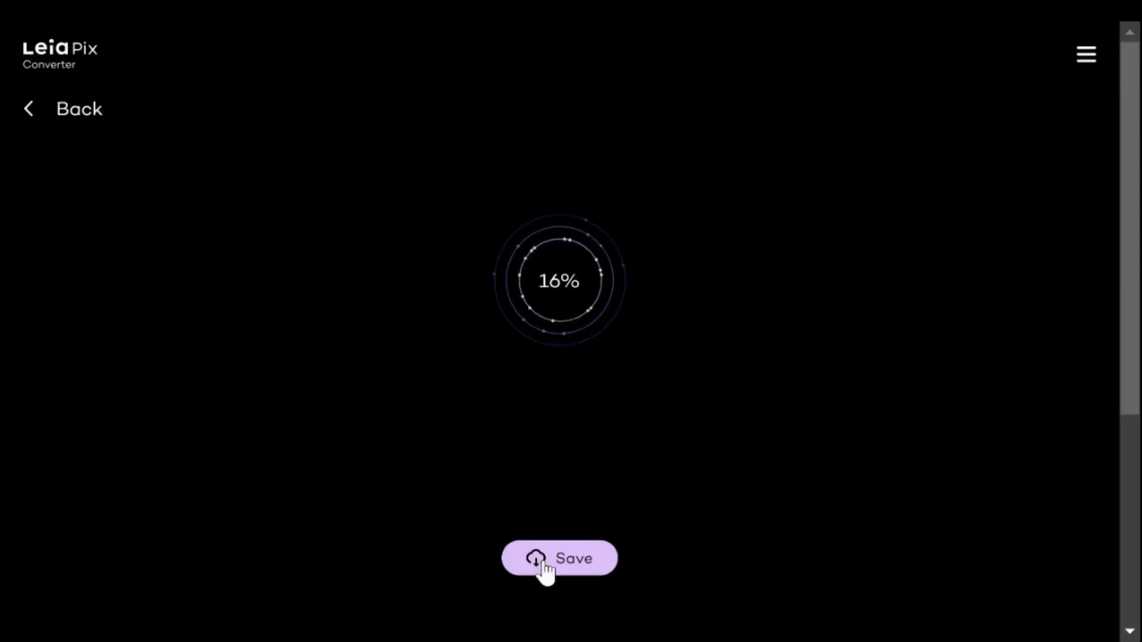